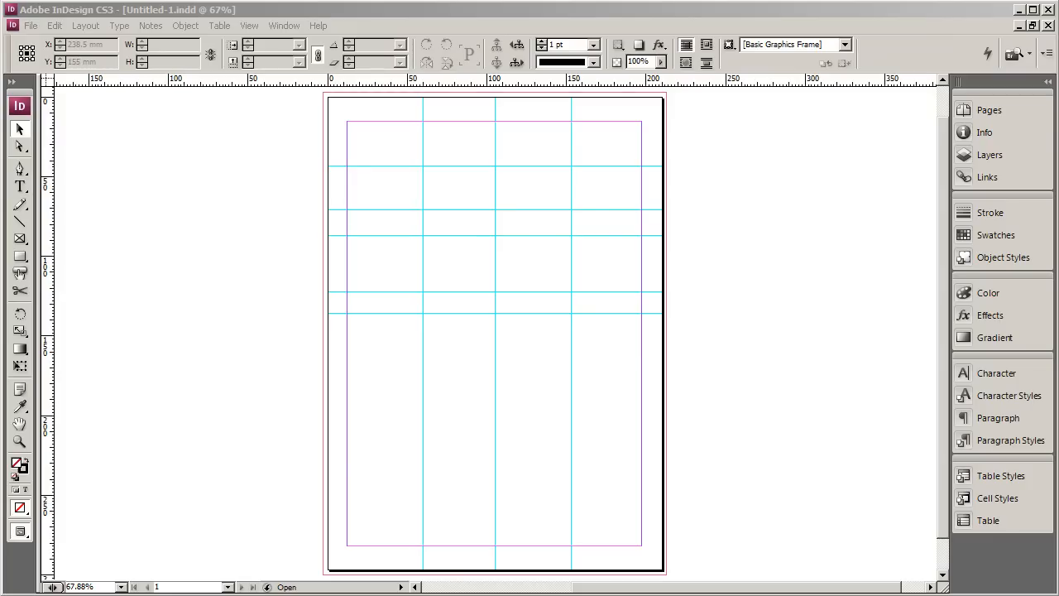
pyautogui.moveTo(20, 189)
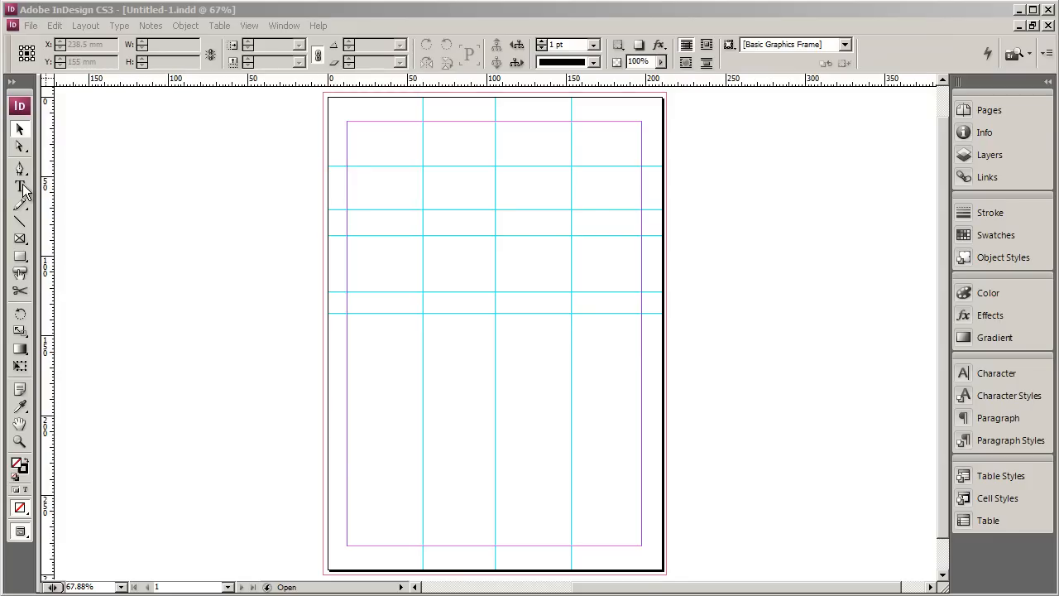
# - Switch to the Type tool to draw the heading text frame across the top-left columns
pyautogui.click(20, 189)
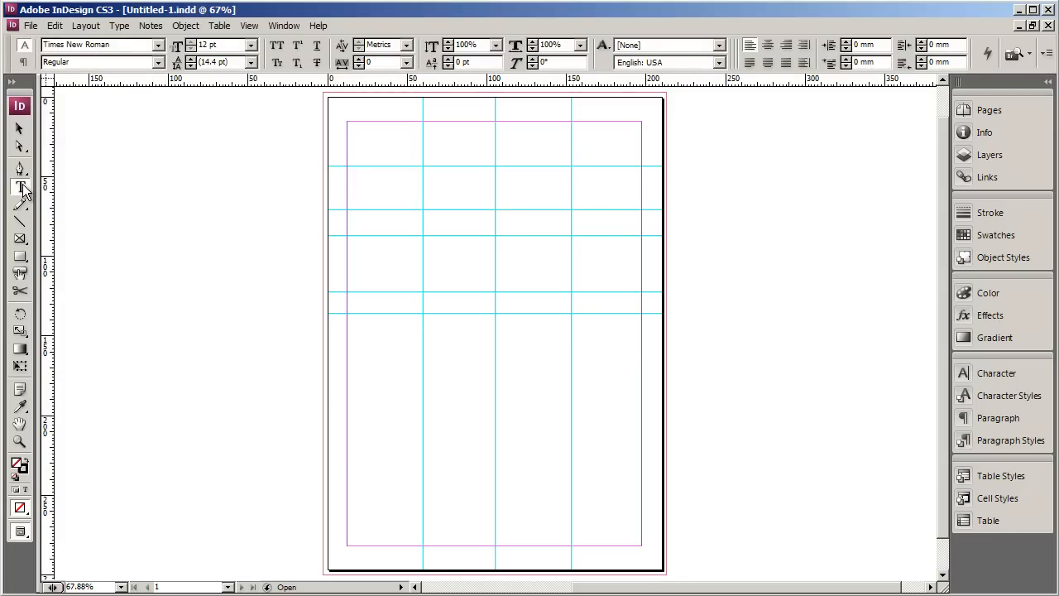
pyautogui.click(20, 189)
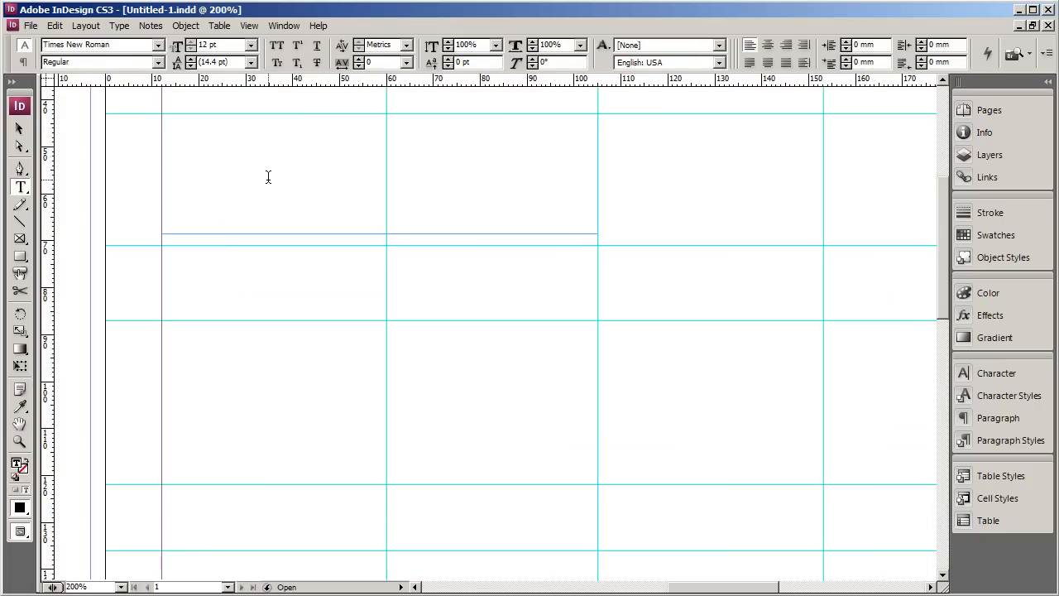
# - Type 'ON THE ROAD AGAIN, metaphorically speaking' on three lines in the heading frame and select it all
pyautogui.click(163, 119)
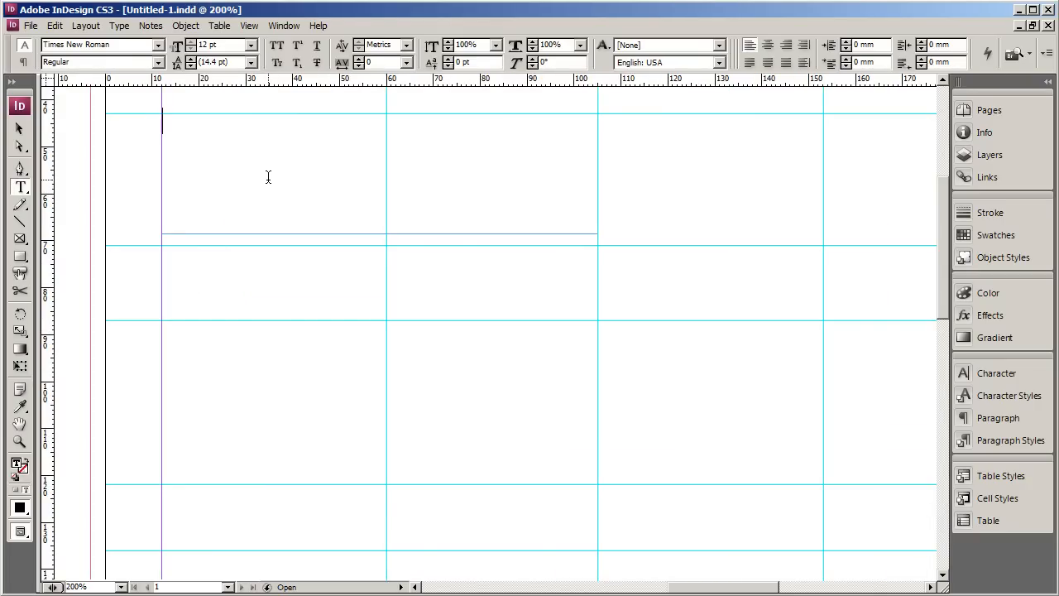
pyautogui.write('ON')
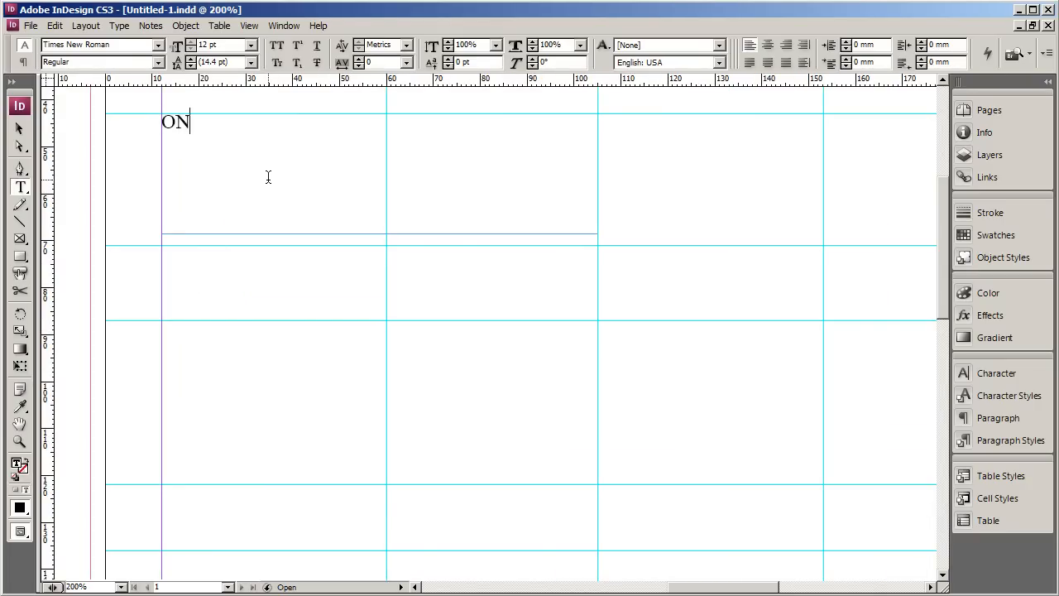
pyautogui.write('THE ROAD AGAIN,')
pyautogui.write('meta')
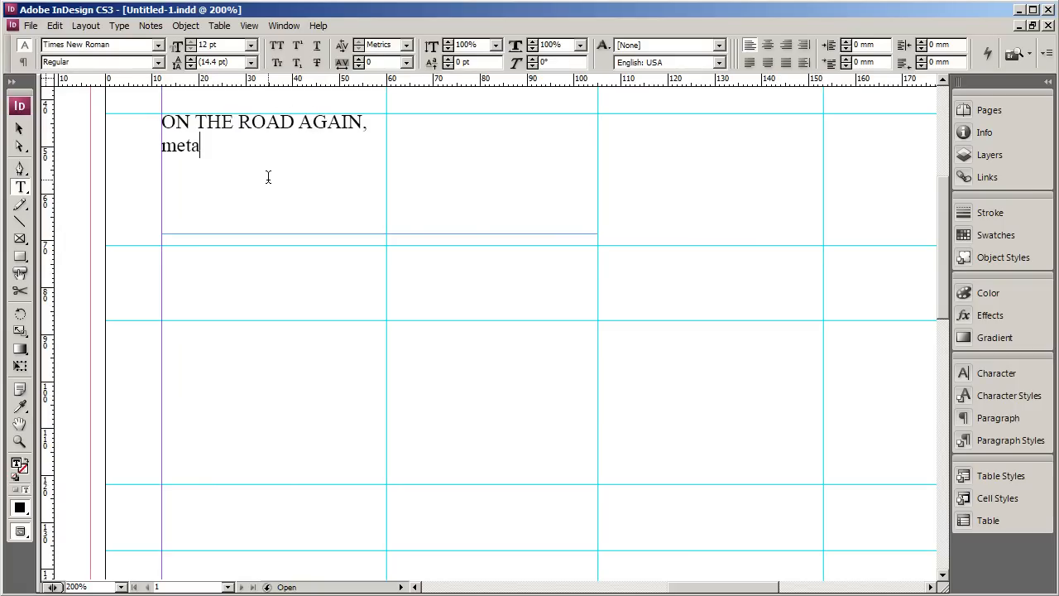
pyautogui.write('phorically')
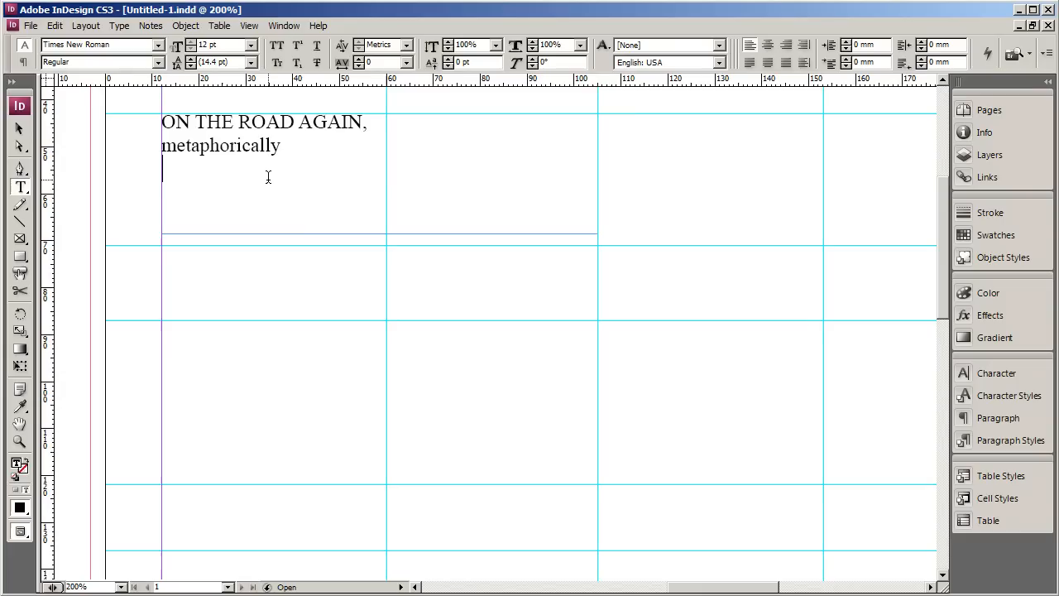
pyautogui.write('speaking')
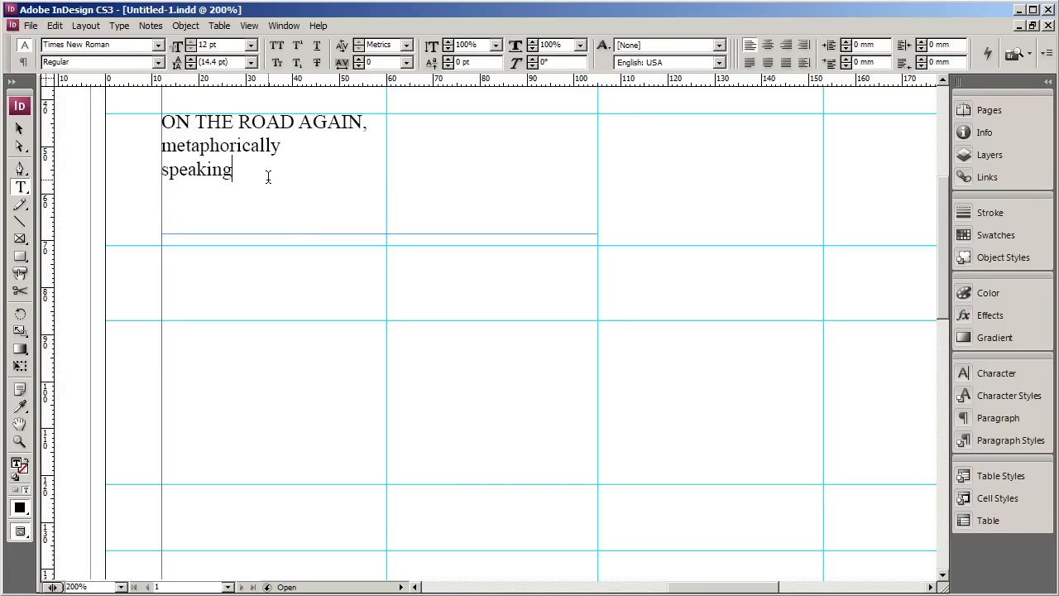
pyautogui.press('ctrl+a')
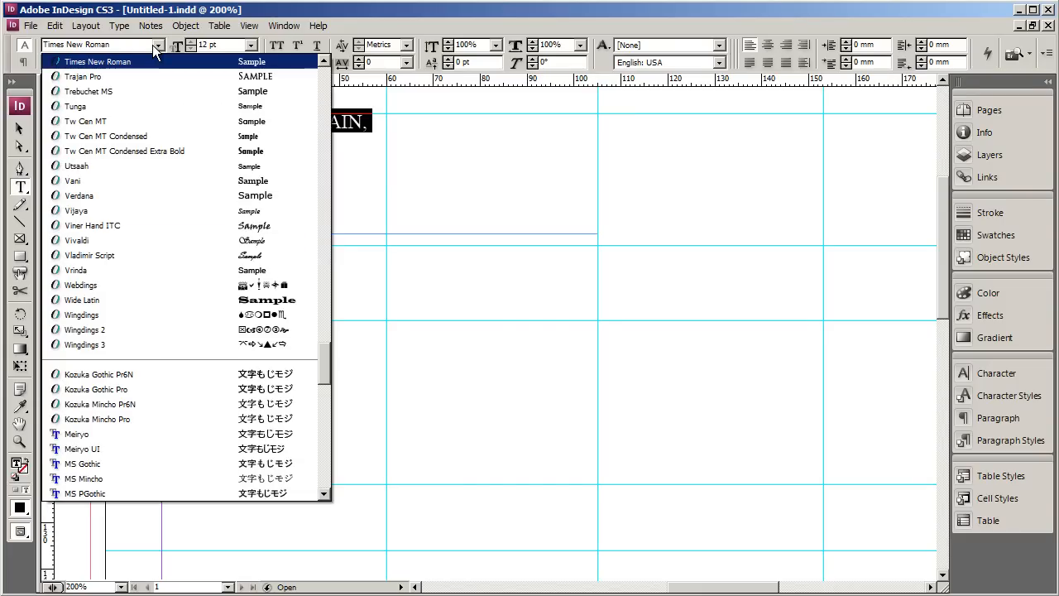
# - Try bold and italic styles, then set the heading in Calisto MT at a larger size matching the reference
pyautogui.click(251, 44)
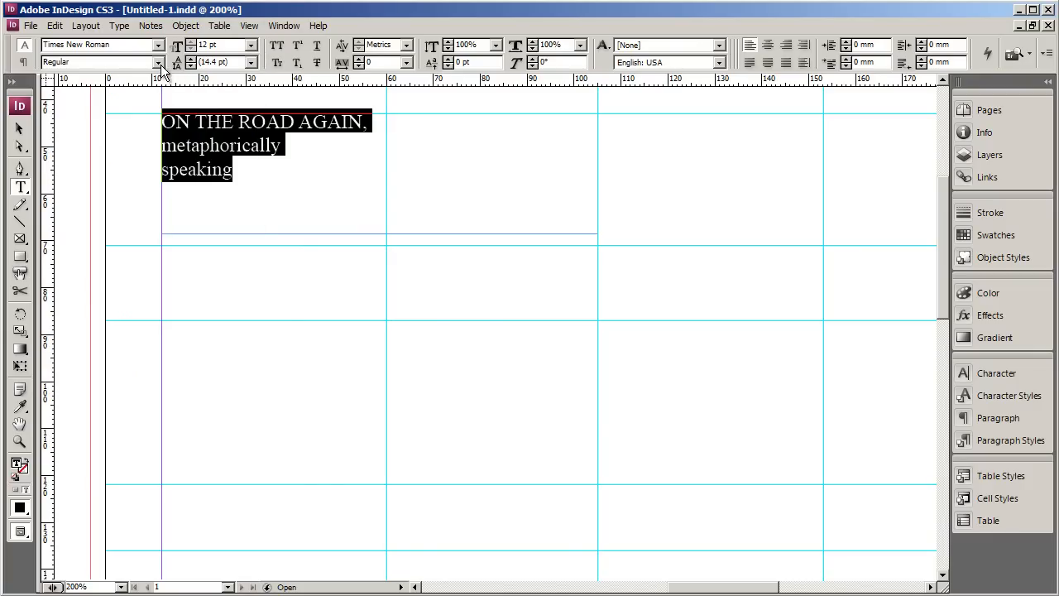
pyautogui.click(159, 63)
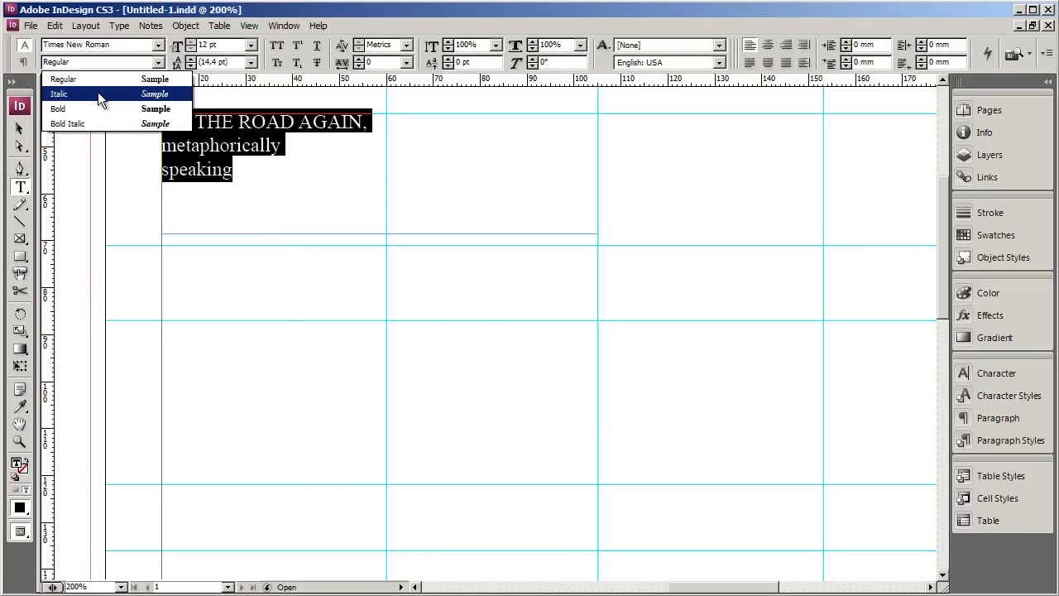
pyautogui.click(58, 109)
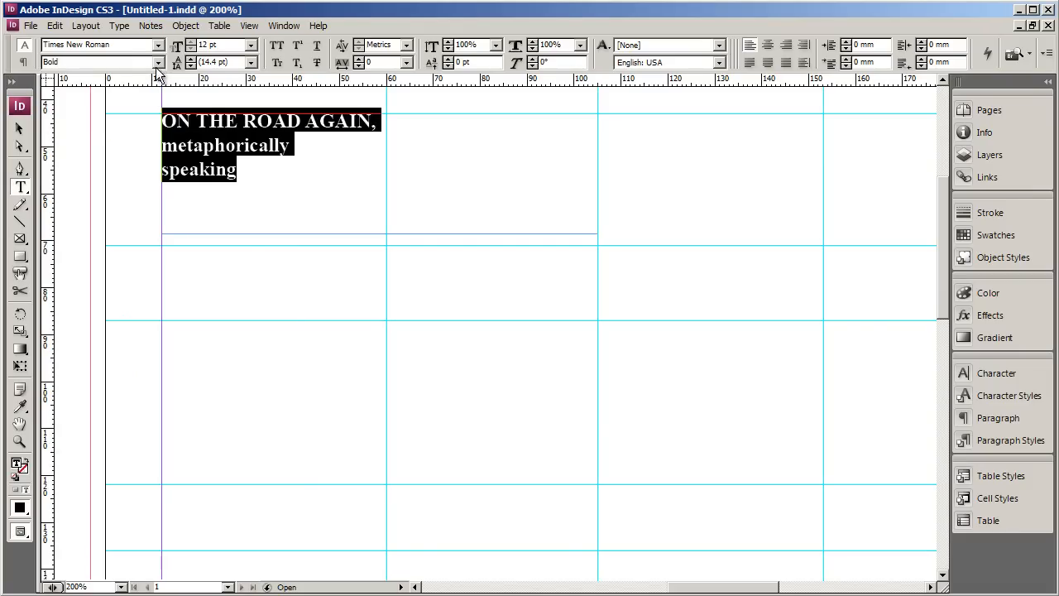
pyautogui.click(97, 63)
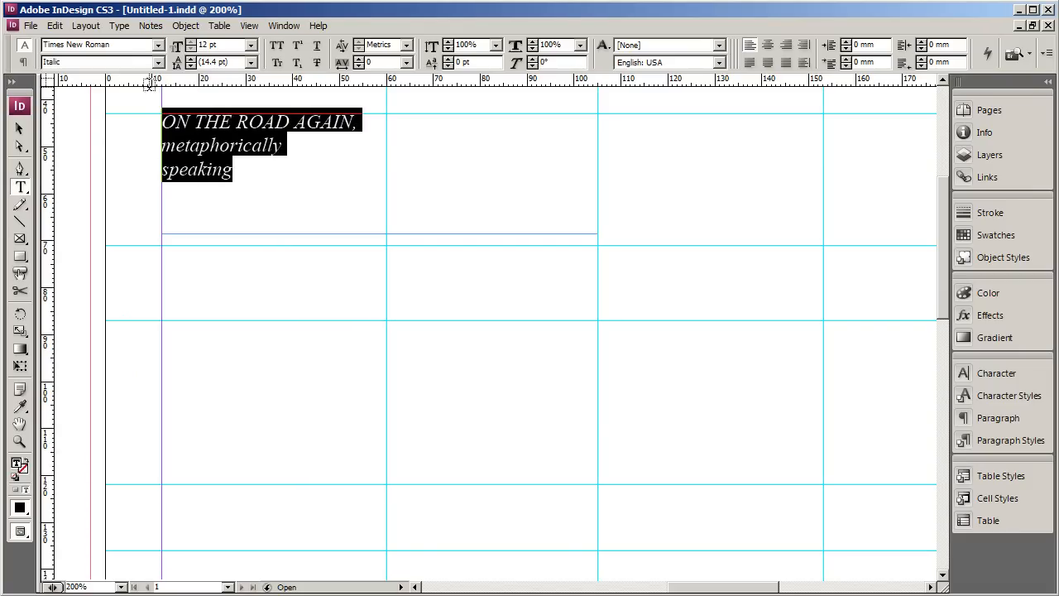
pyautogui.click(100, 63)
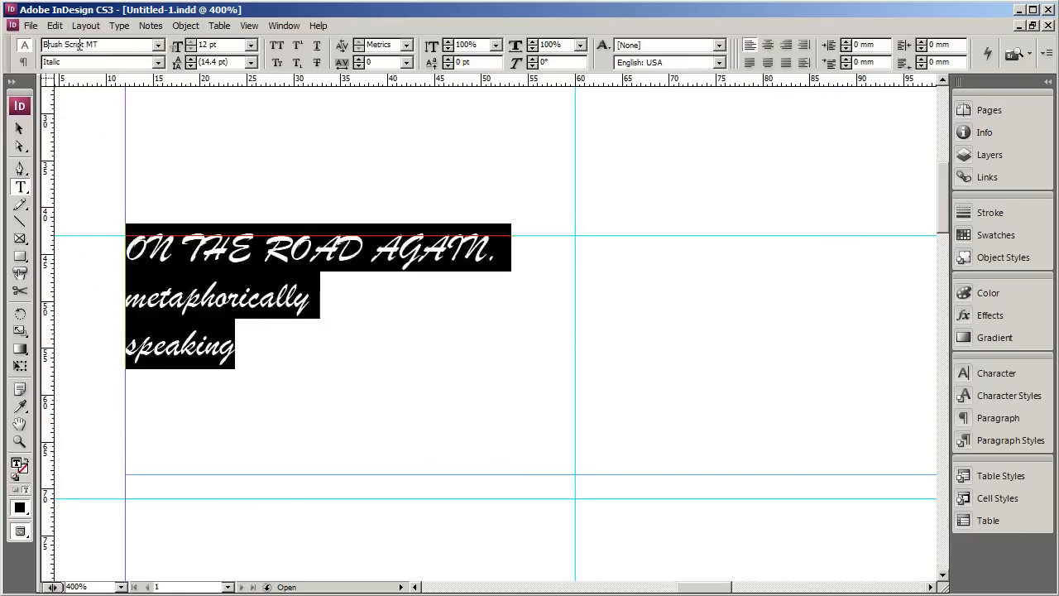
pyautogui.click(96, 45)
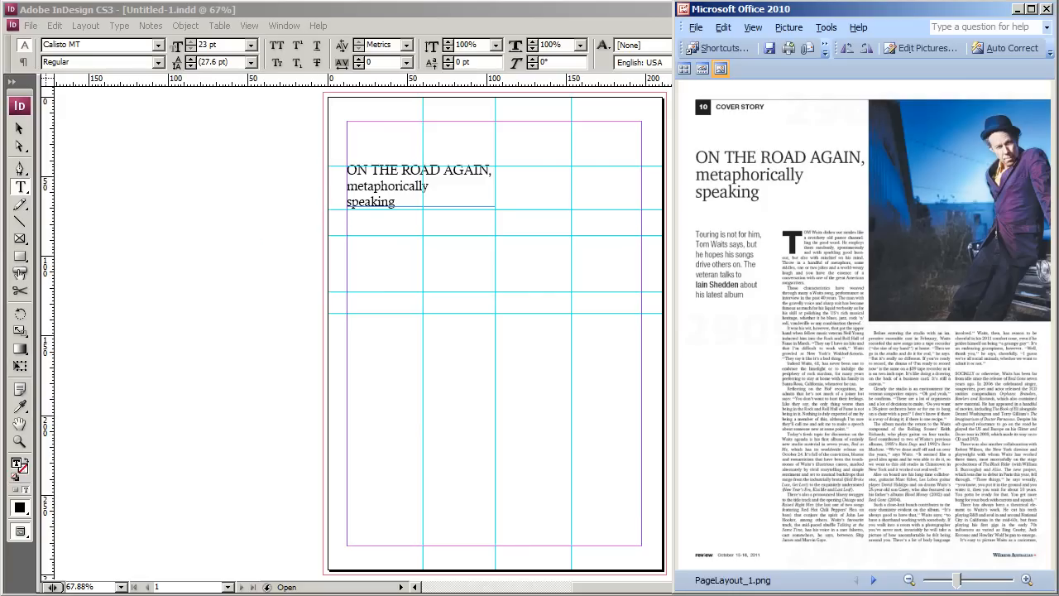
pyautogui.click(1033, 10)
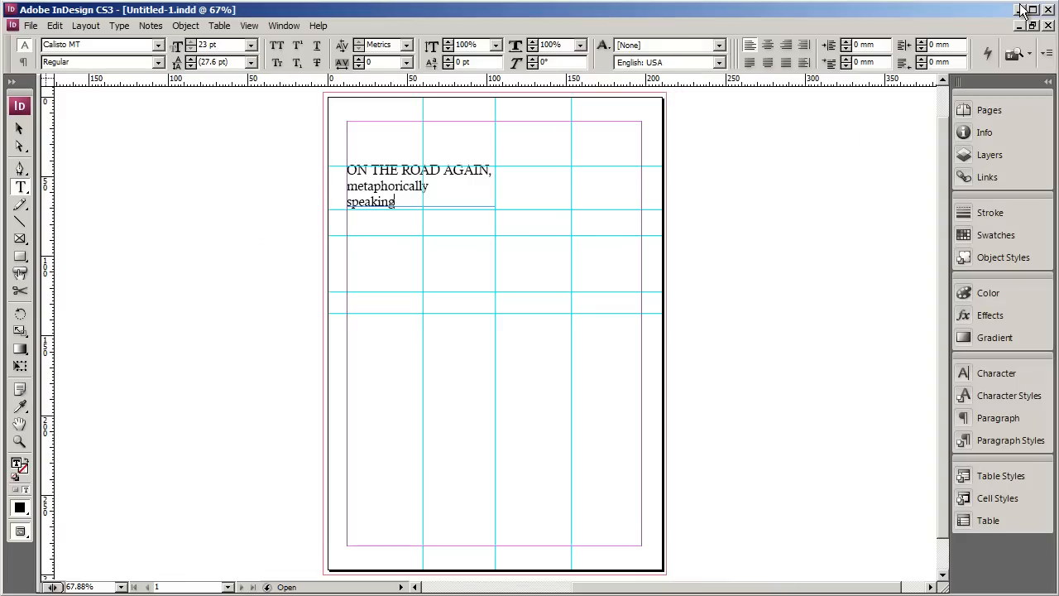
pyautogui.moveTo(679, 275)
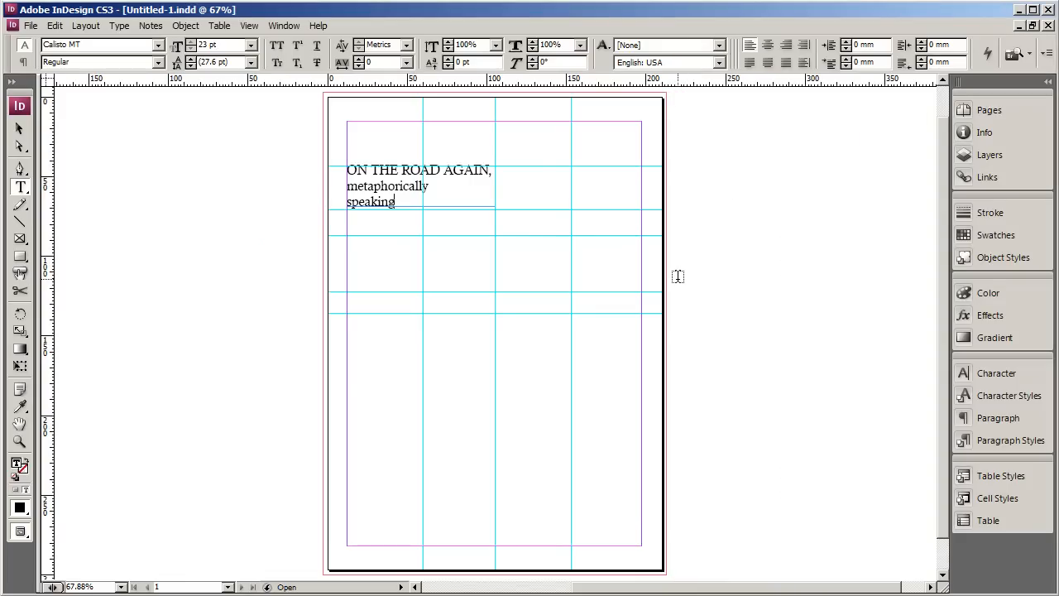
pyautogui.moveTo(424, 232)
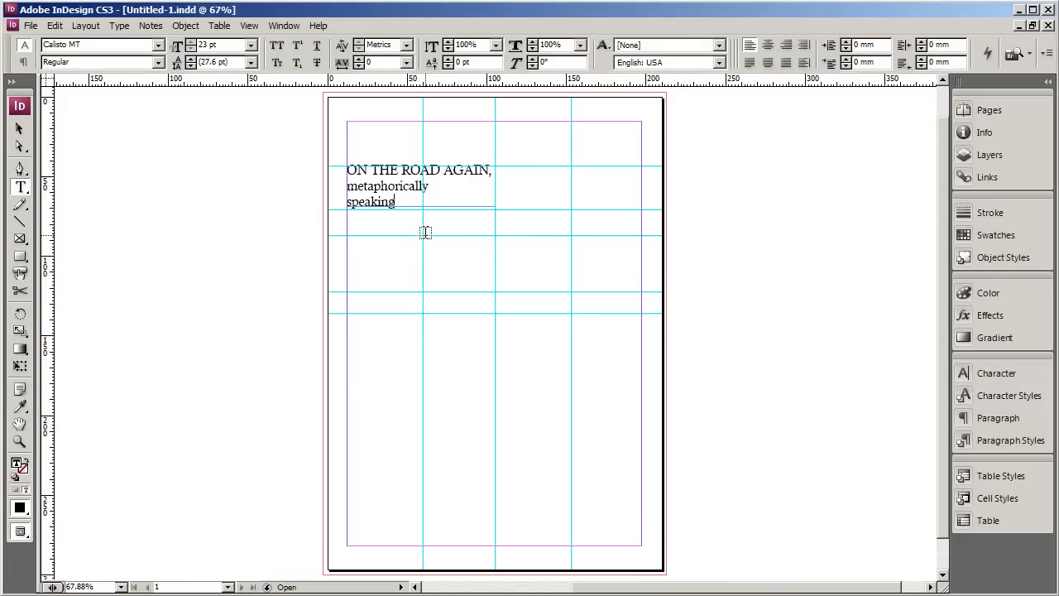
# - Draw text frames in the second, third and rightmost columns below the heading
pyautogui.moveTo(423, 234); pyautogui.dragTo(496, 547)
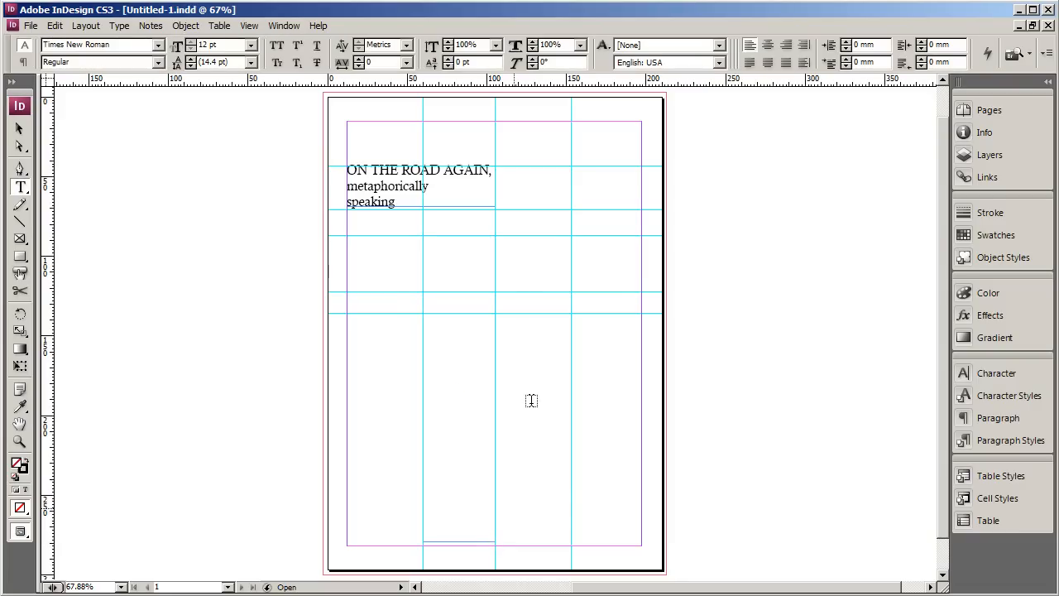
pyautogui.moveTo(495, 313); pyautogui.dragTo(562, 510)
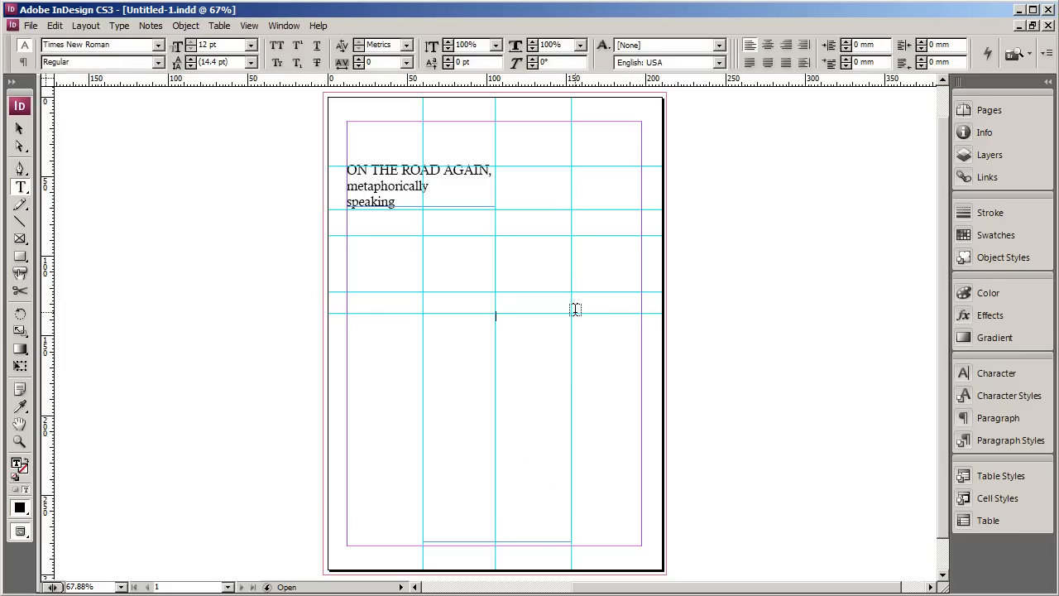
pyautogui.moveTo(573, 309); pyautogui.dragTo(637, 527)
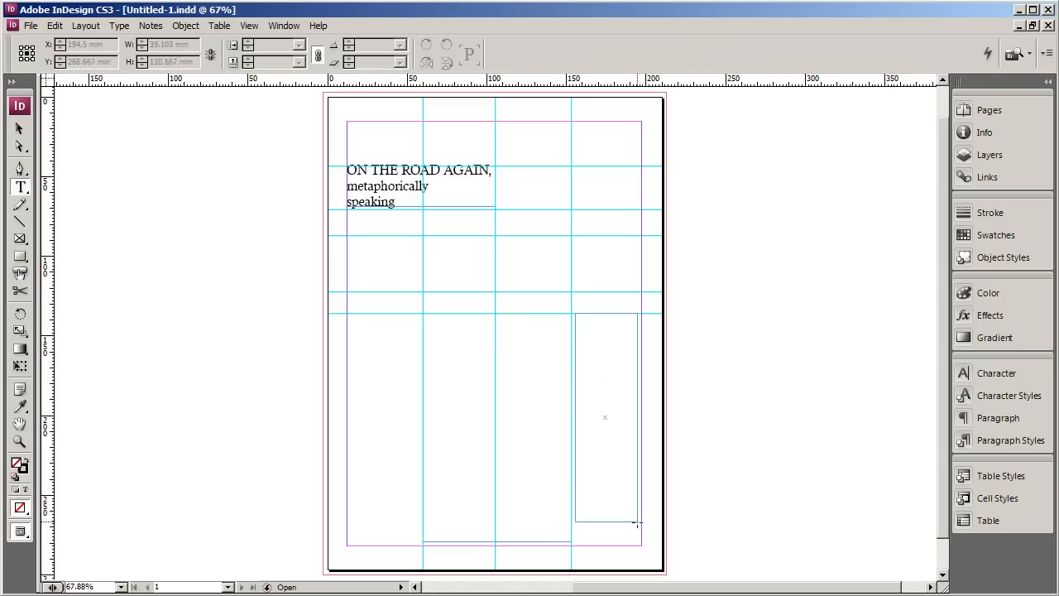
pyautogui.click(20, 185)
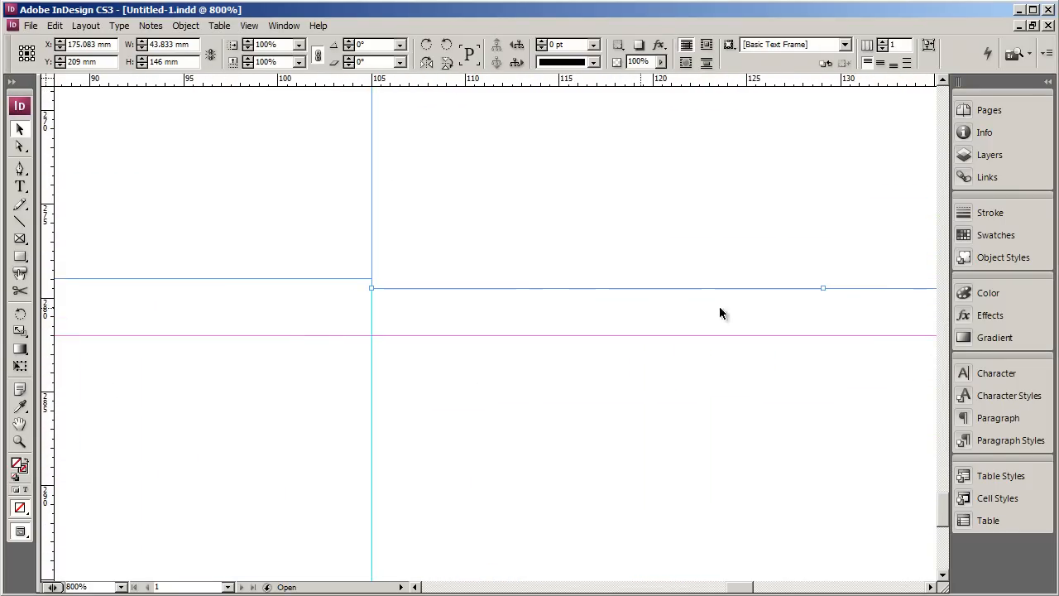
# - Snap the frame edges and corners onto the column guides
pyautogui.moveTo(824, 288); pyautogui.dragTo(825, 279)
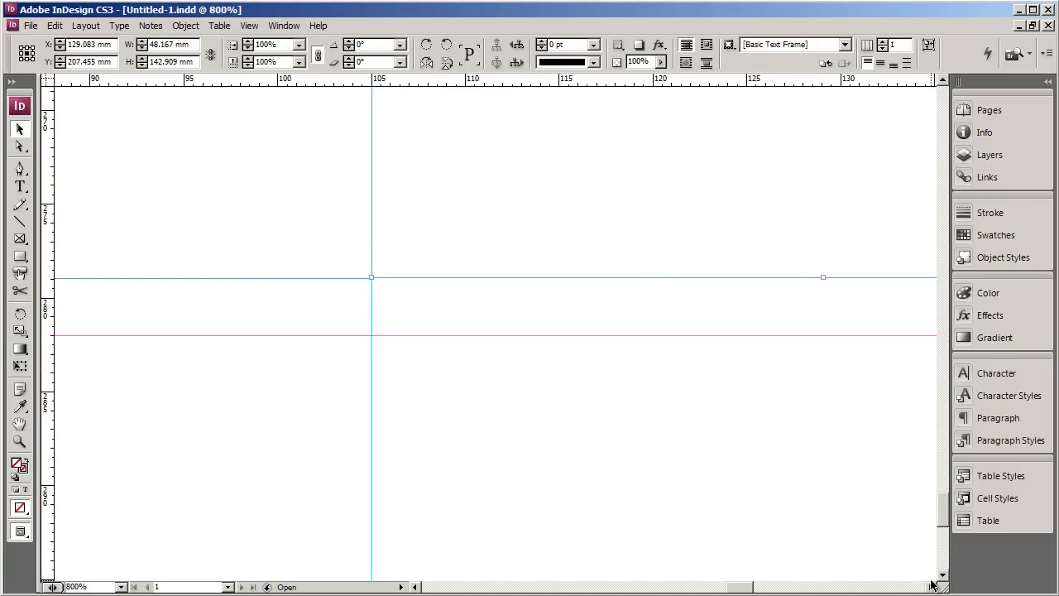
pyautogui.hscroll(3)
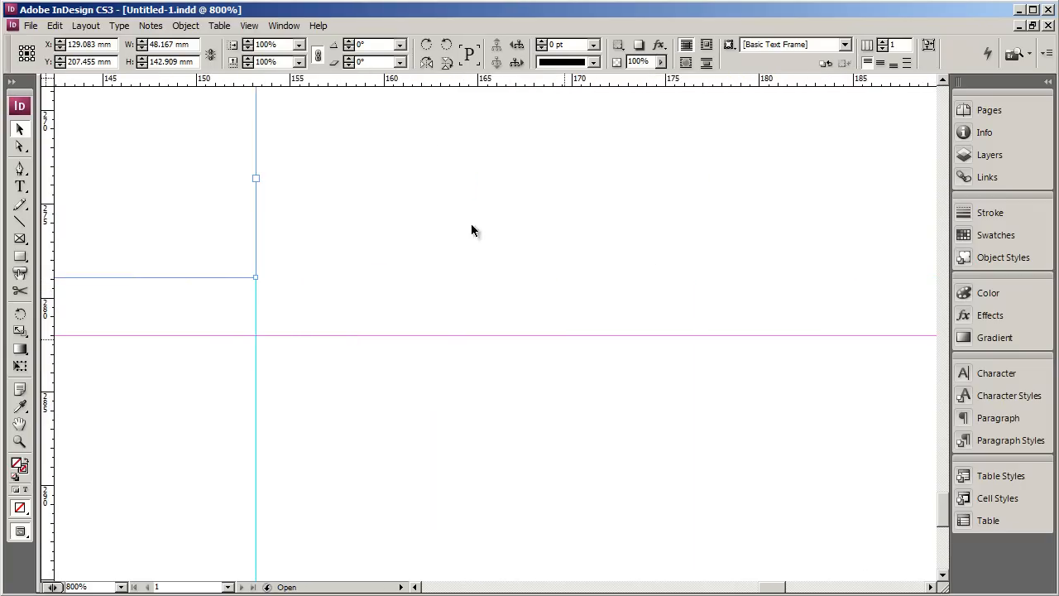
pyautogui.moveTo(255, 179); pyautogui.dragTo(669, 275)
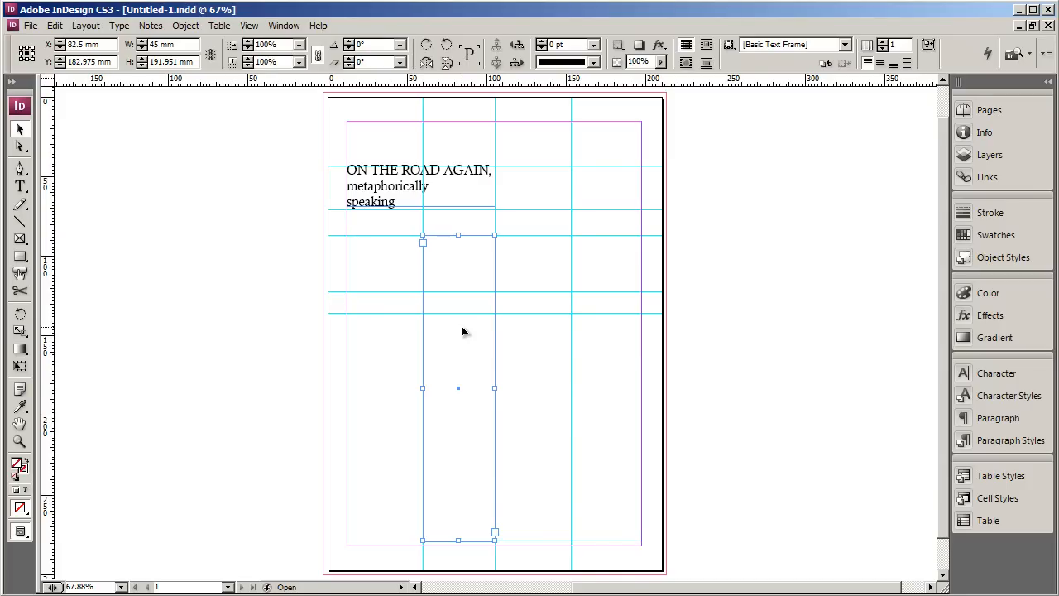
# - Fill the empty middle-column frame with placeholder text
pyautogui.rightClick(424, 248)
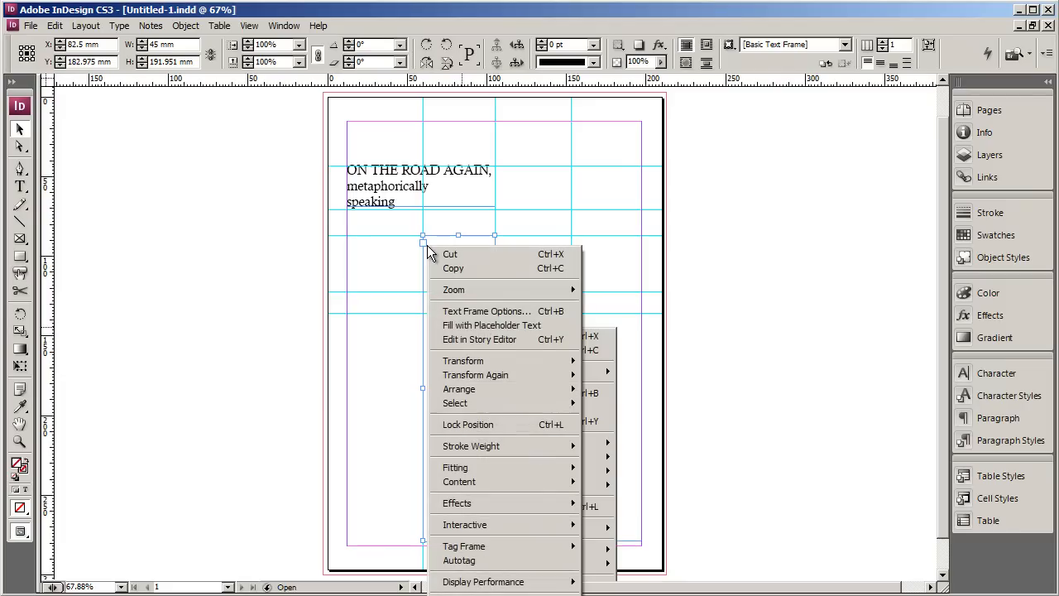
pyautogui.moveTo(461, 252)
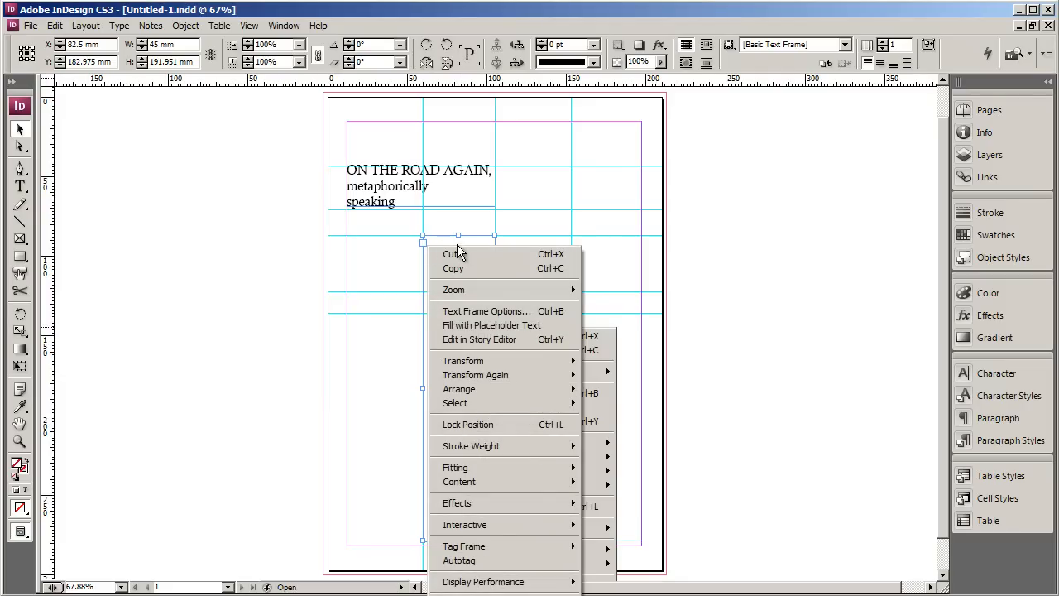
pyautogui.moveTo(491, 324)
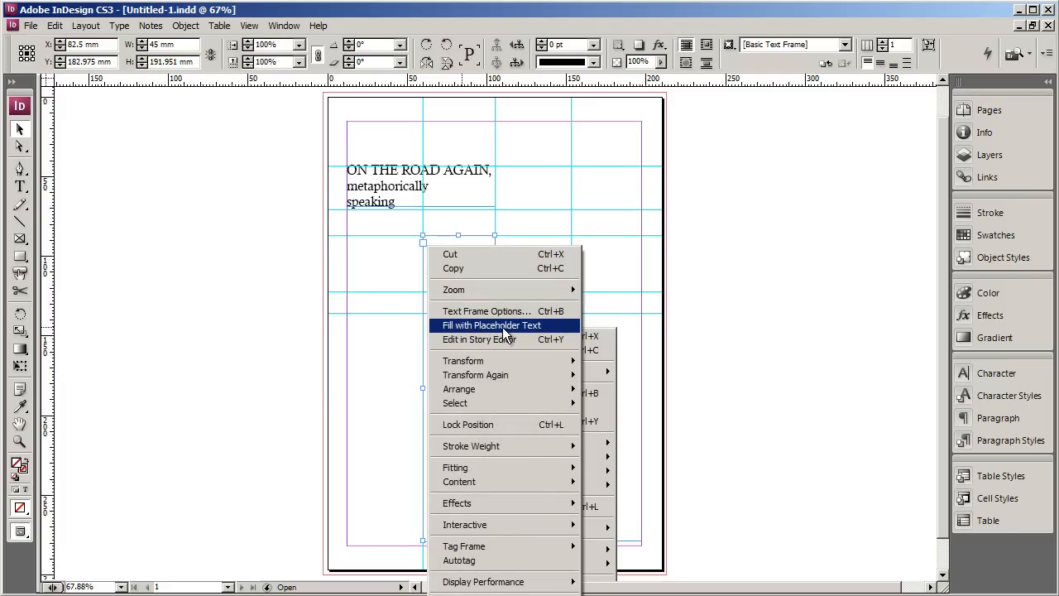
pyautogui.click(490, 324)
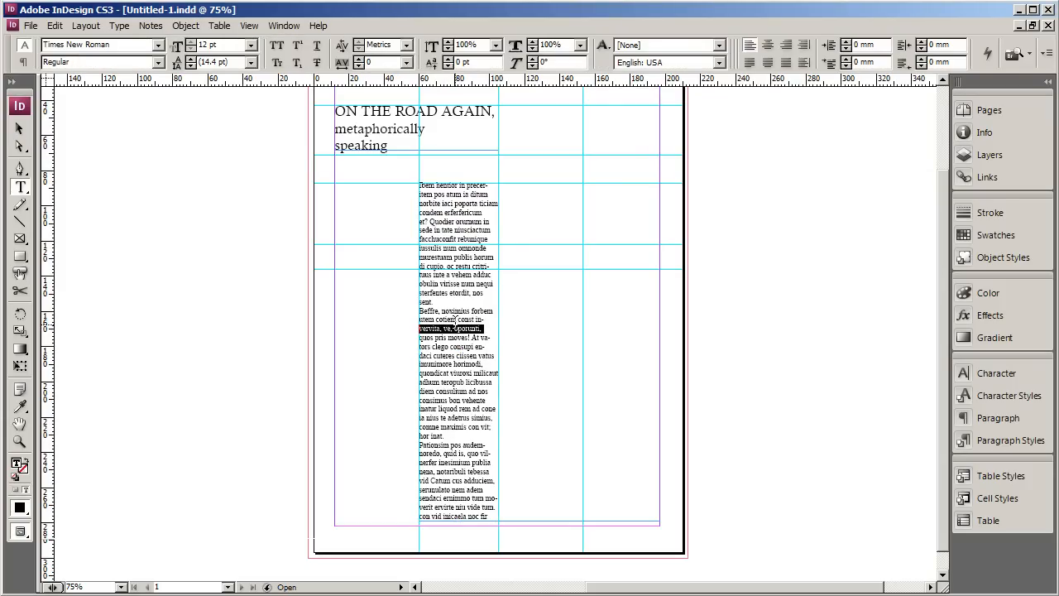
# - Select all the placeholder text and set its Character tracking to 1050
pyautogui.press('ctrl+a')
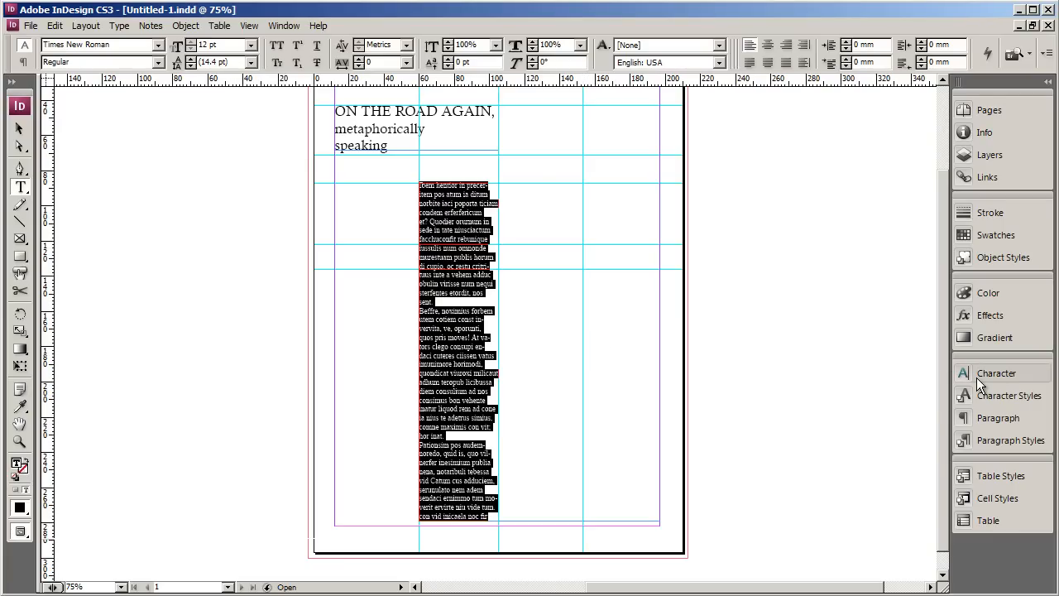
pyautogui.click(996, 374)
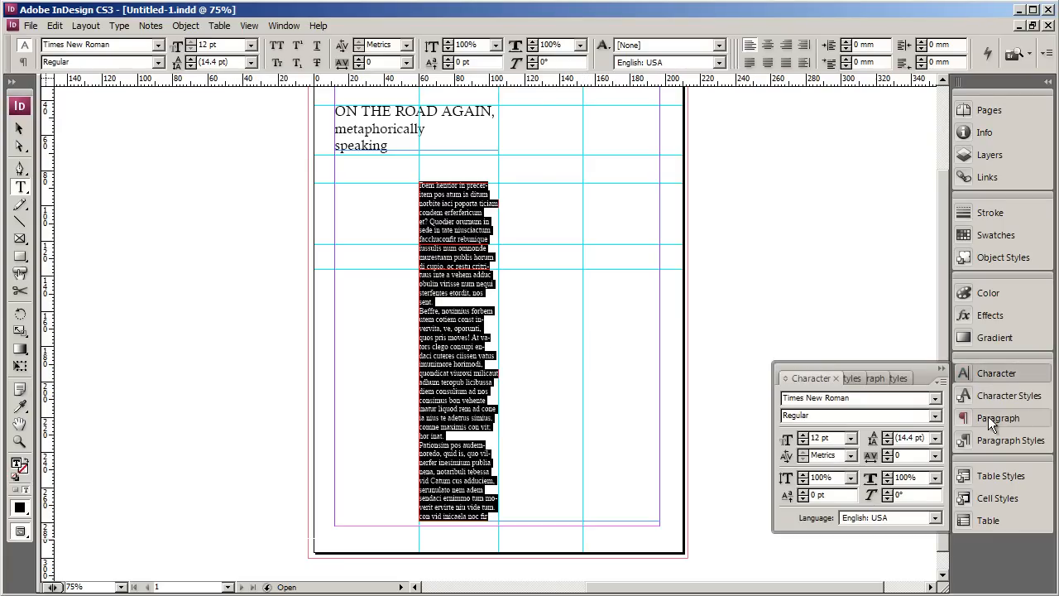
pyautogui.moveTo(993, 404)
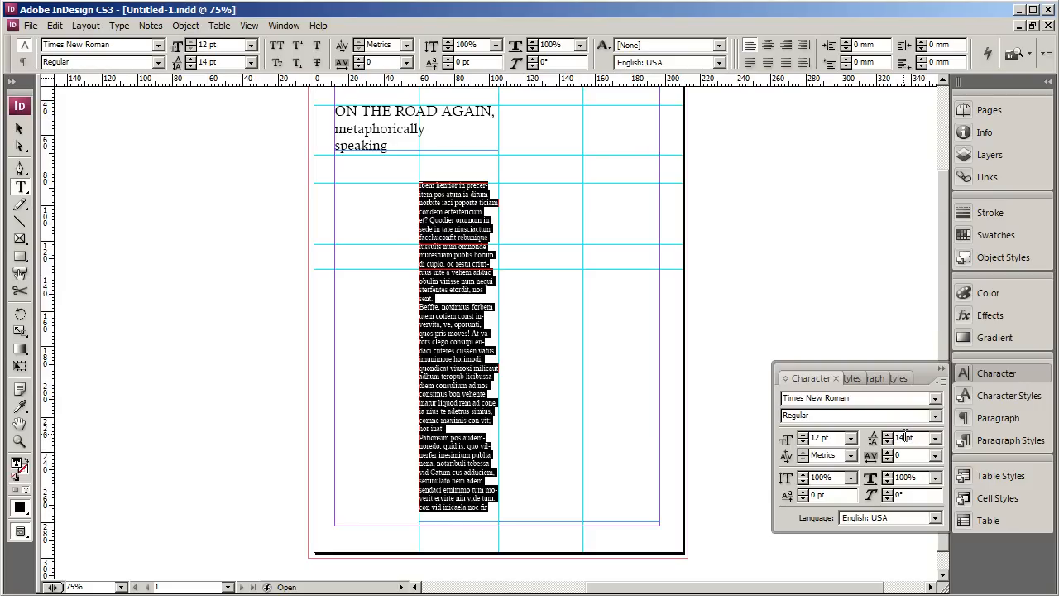
pyautogui.click(888, 434)
pyautogui.write('1050')
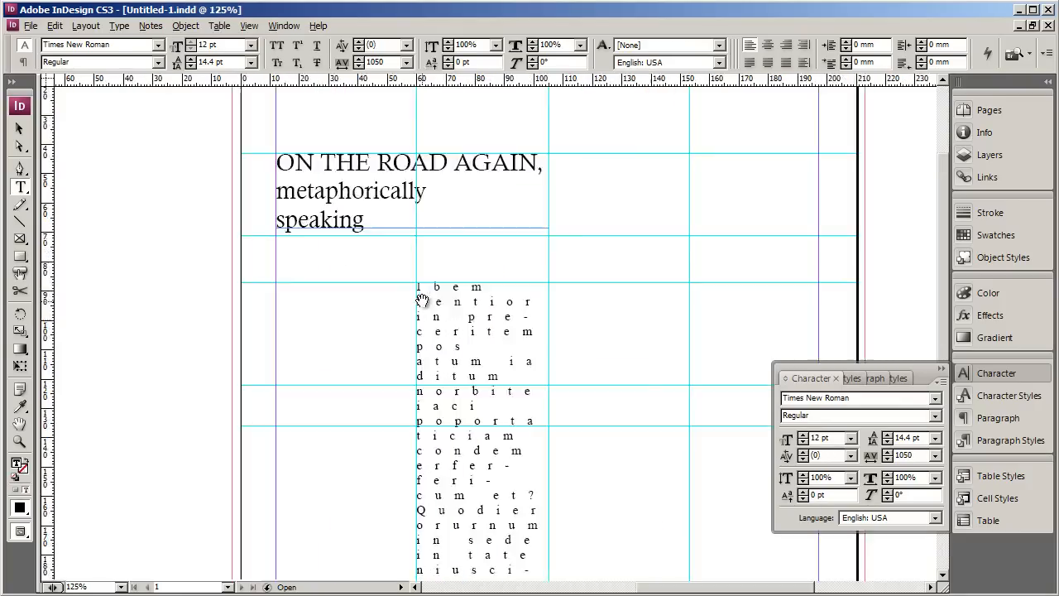
pyautogui.click(424, 301)
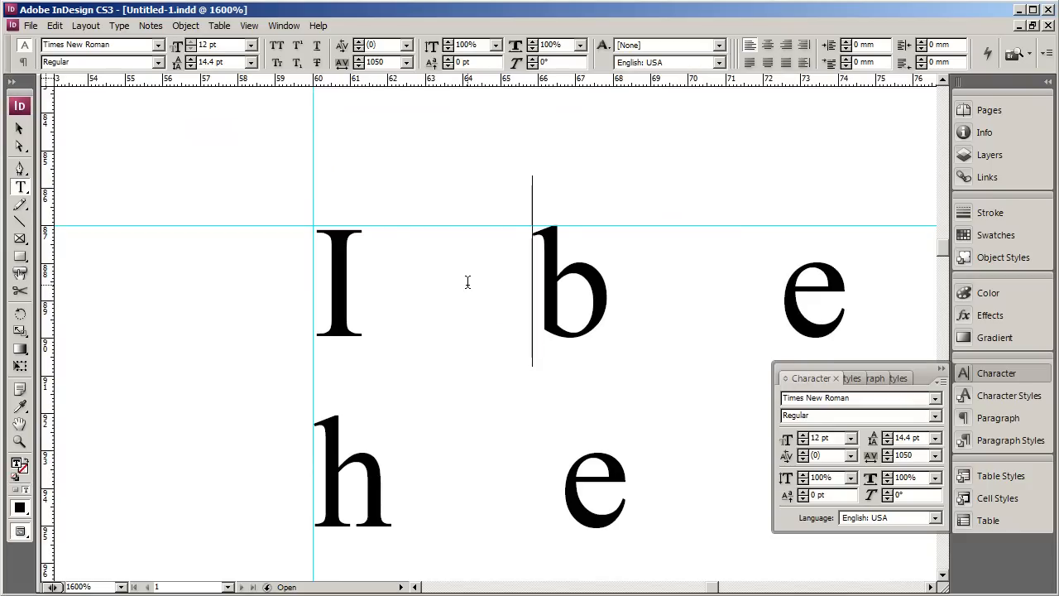
pyautogui.click(828, 455)
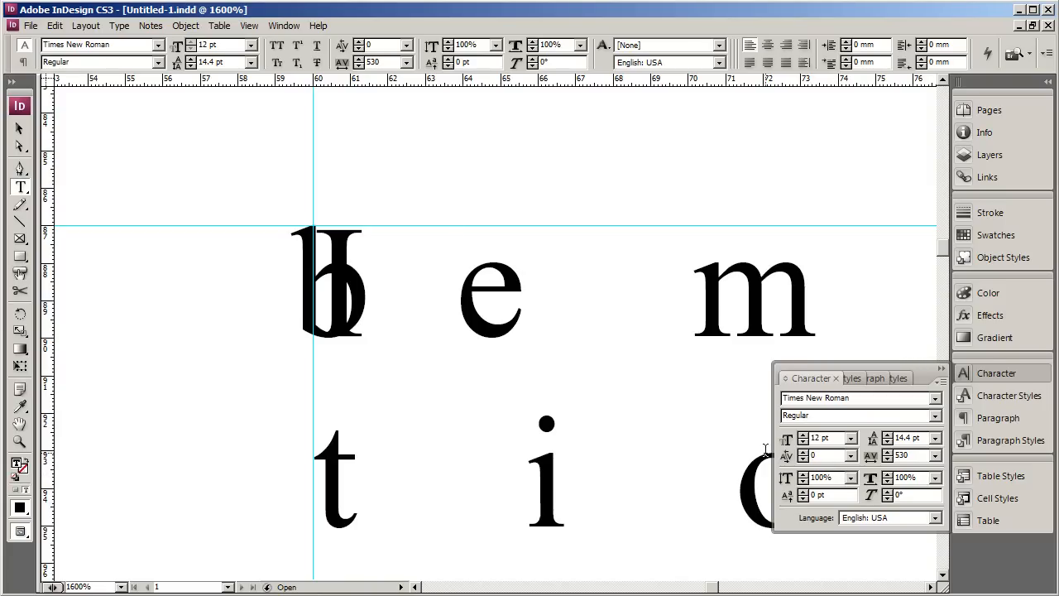
pyautogui.click(511, 292)
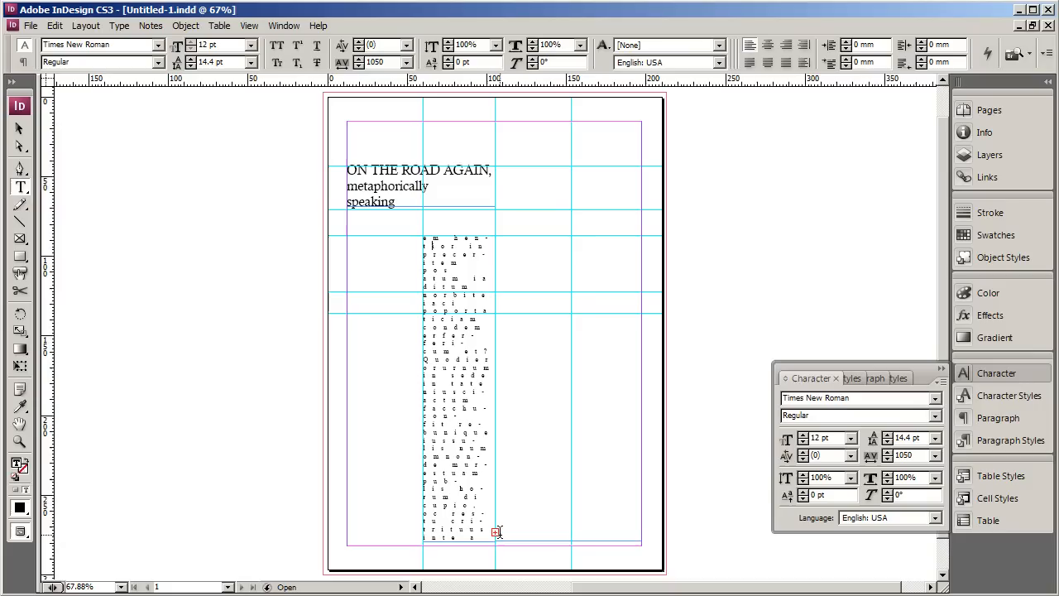
pyautogui.moveTo(227, 331)
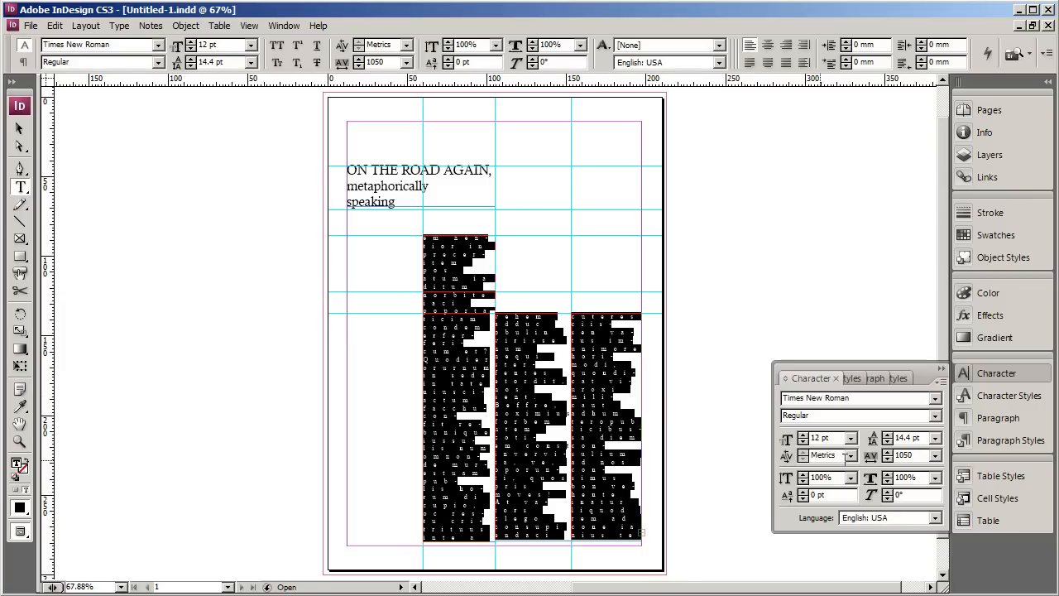
# - Select the story and refill it with fresh placeholder text at normal tracking
pyautogui.tripleClick(910, 455)
pyautogui.write('0')
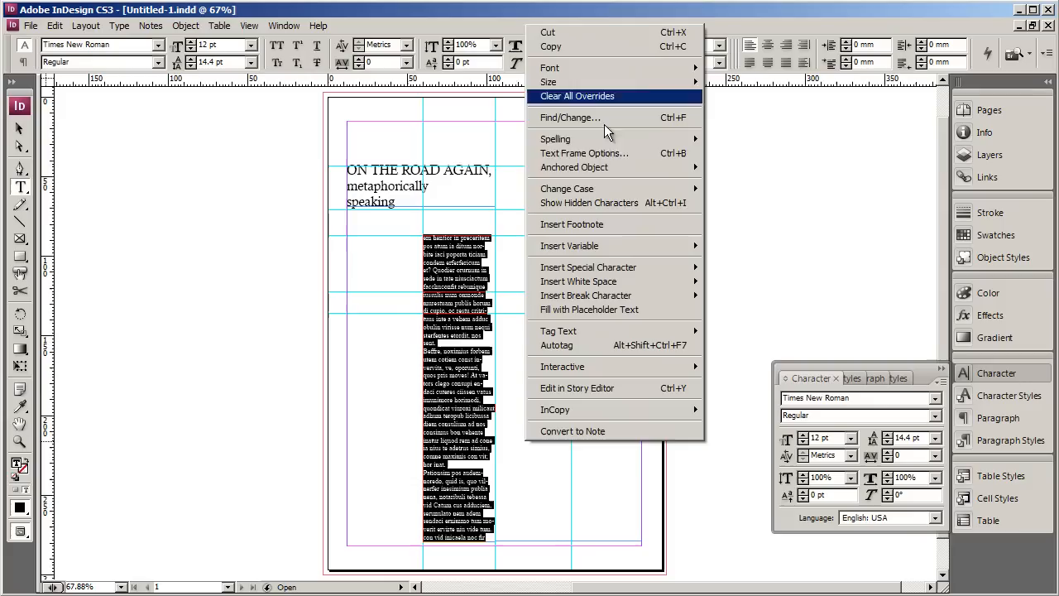
pyautogui.moveTo(586, 295)
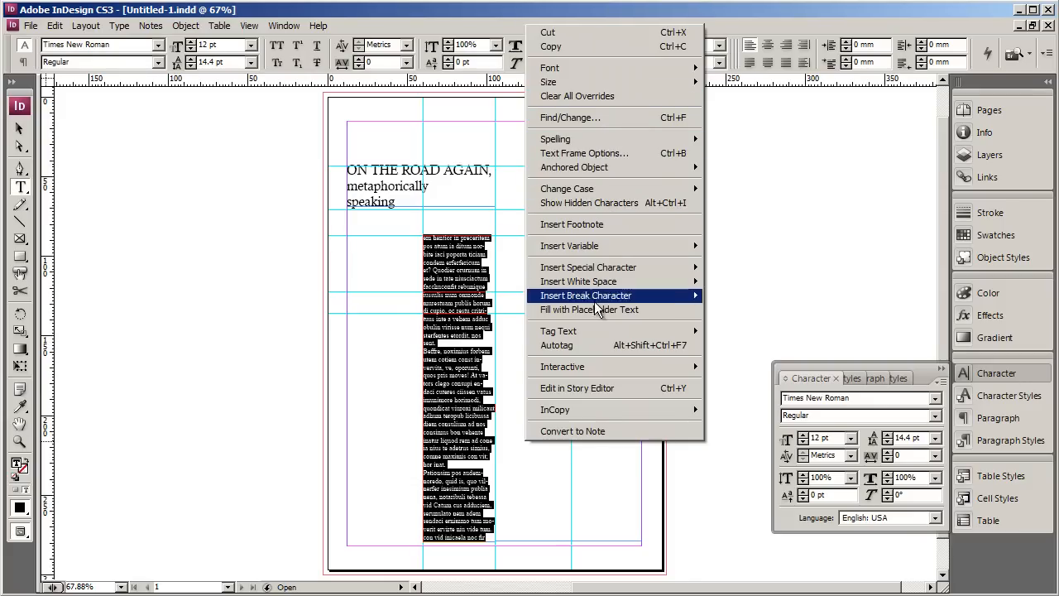
pyautogui.click(589, 310)
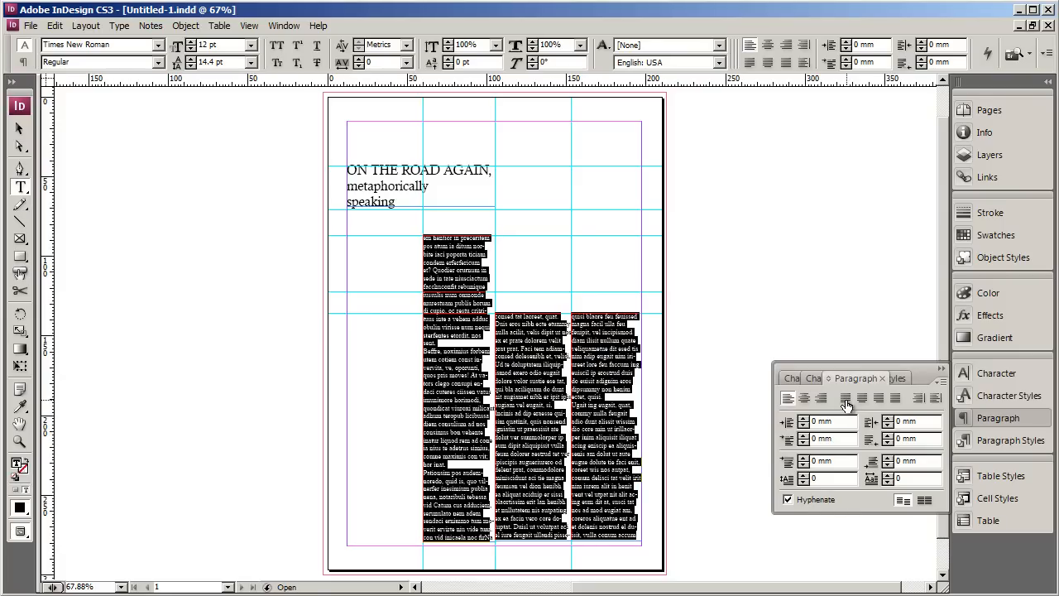
pyautogui.moveTo(850, 410)
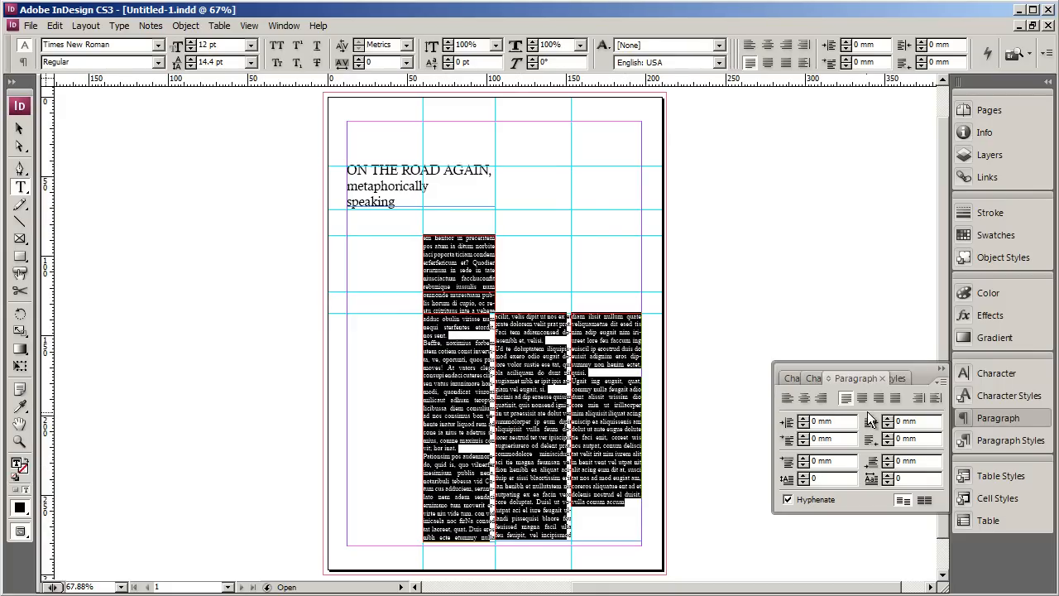
# - Apply Justify alignment to the placeholder paragraphs in the Paragraph panel
pyautogui.click(788, 397)
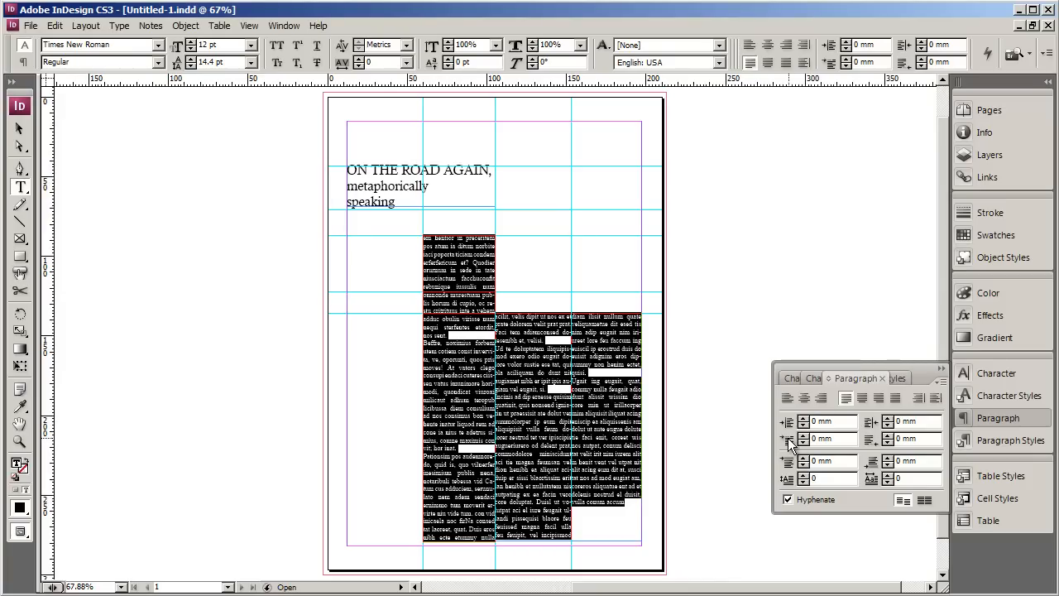
pyautogui.moveTo(791, 443)
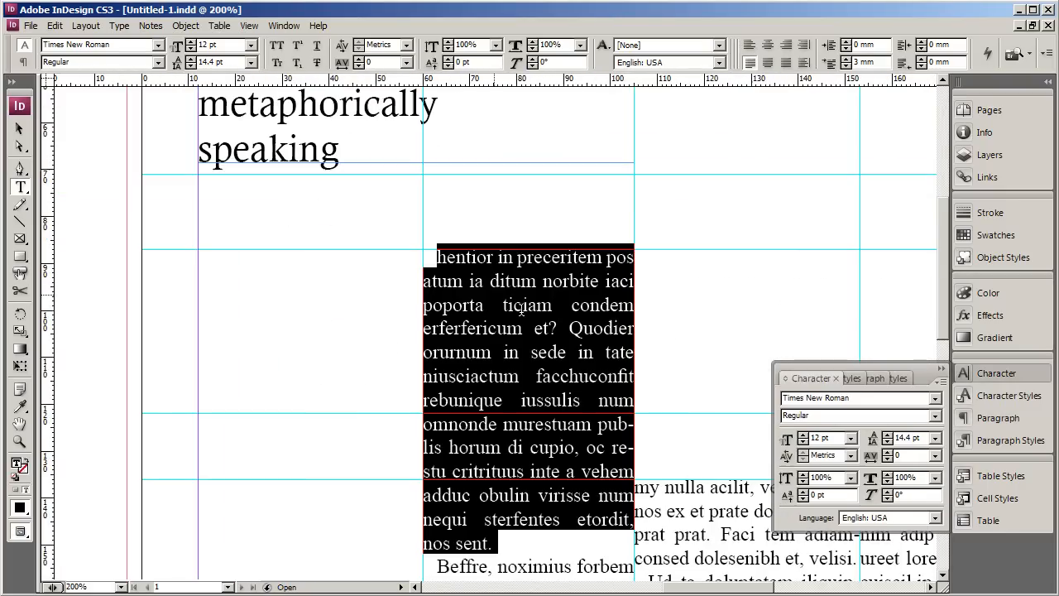
# - Set a multi-line drop cap on the first paragraph via the Paragraph panel, then deselect to check it
pyautogui.click(891, 377)
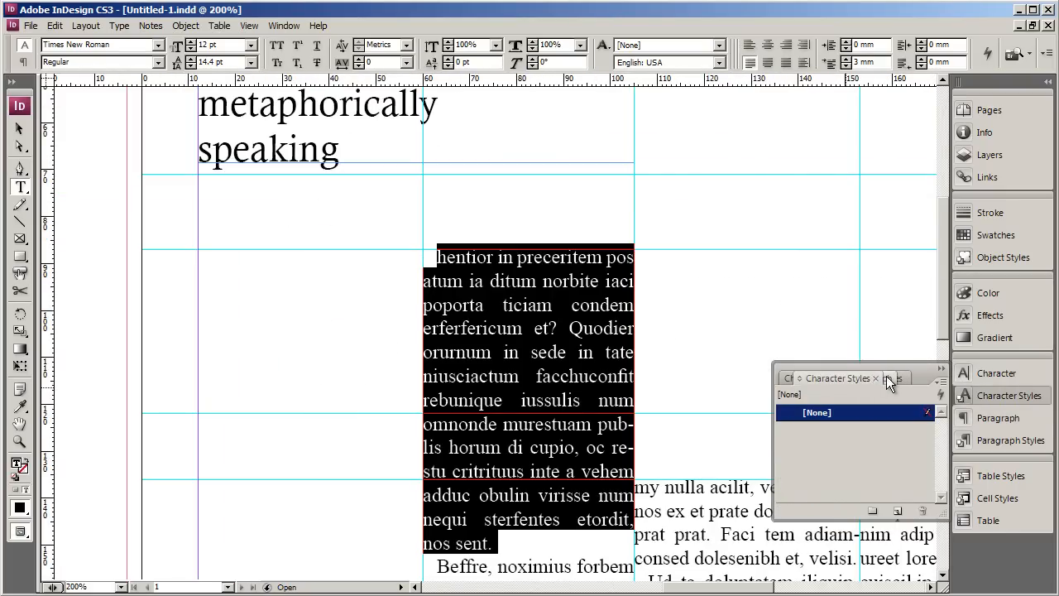
pyautogui.click(858, 377)
pyautogui.write('4')
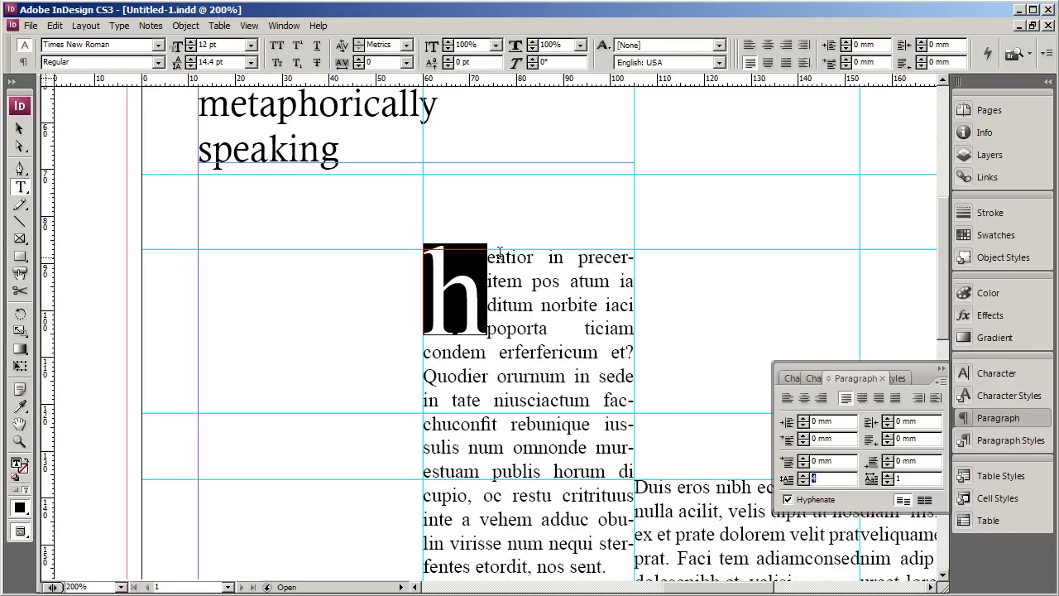
pyautogui.moveTo(496, 311)
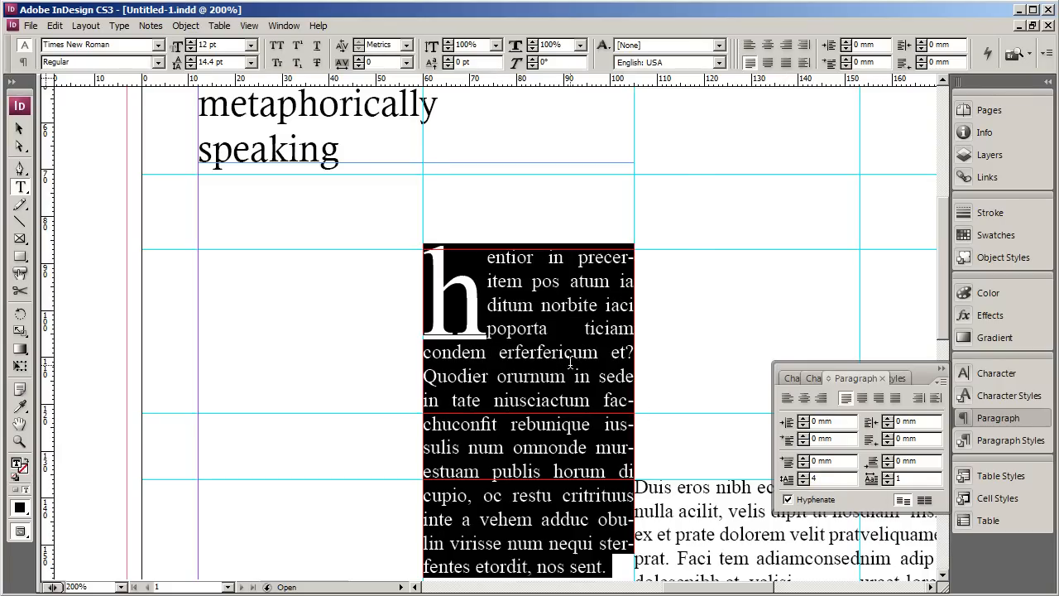
pyautogui.click(788, 500)
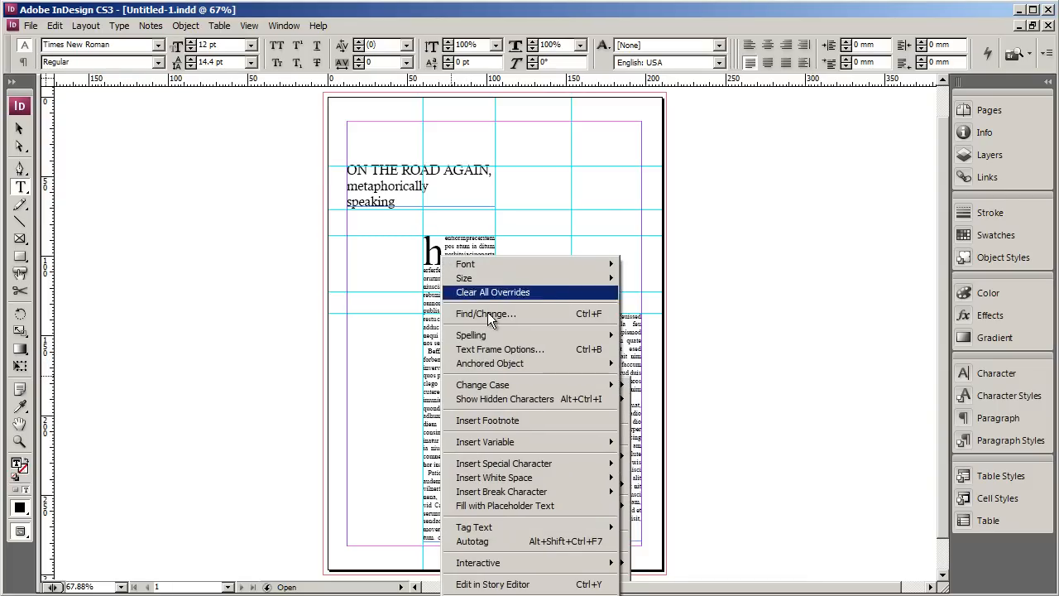
# - Set Text Frame Options inset spacing to 4 mm top and 3 mm left and apply it
pyautogui.click(500, 349)
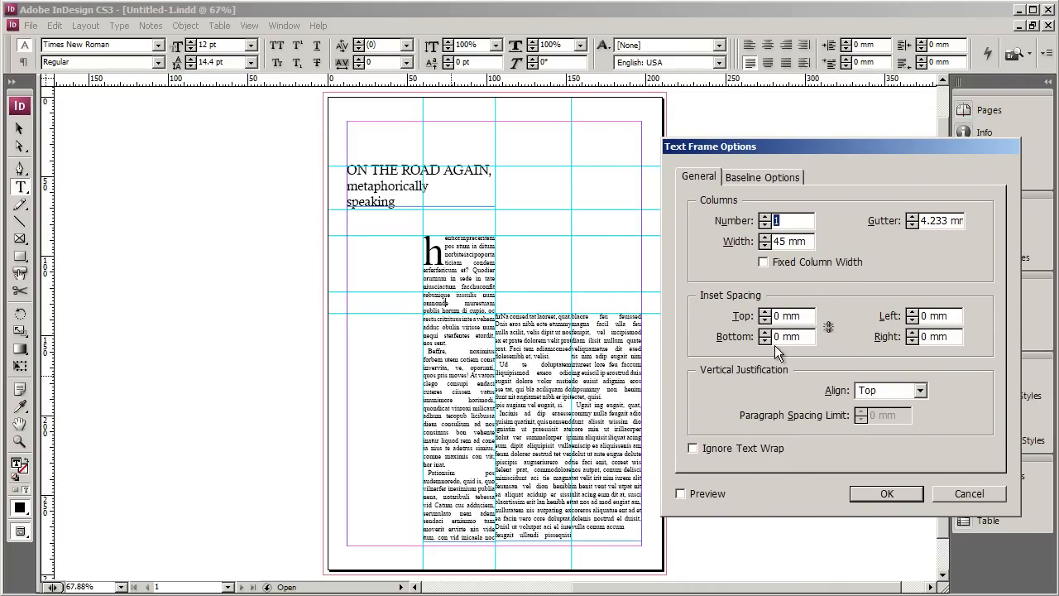
pyautogui.moveTo(738, 340)
pyautogui.write('4')
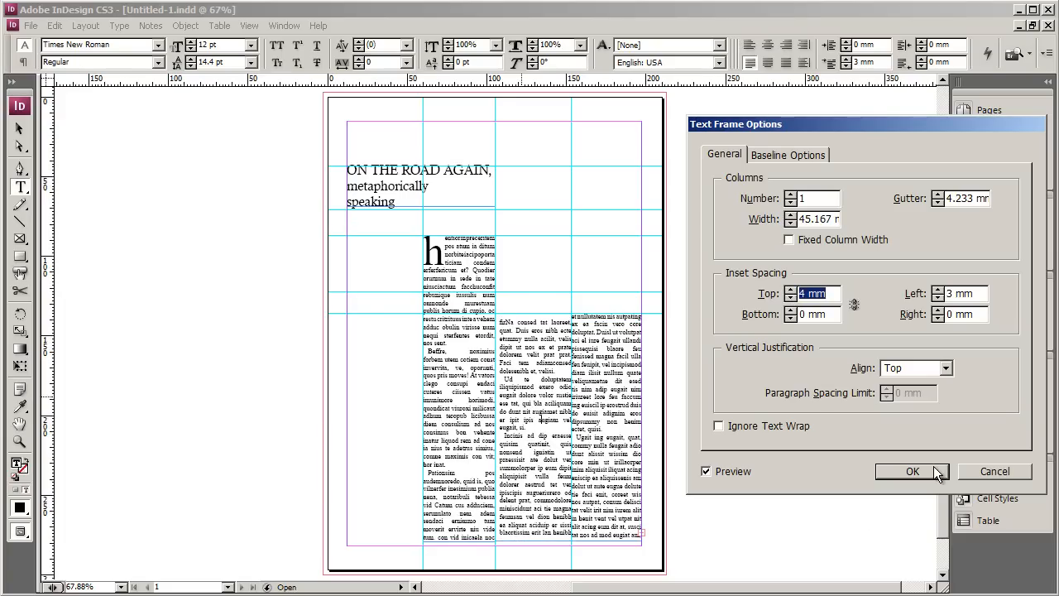
pyautogui.click(119, 27)
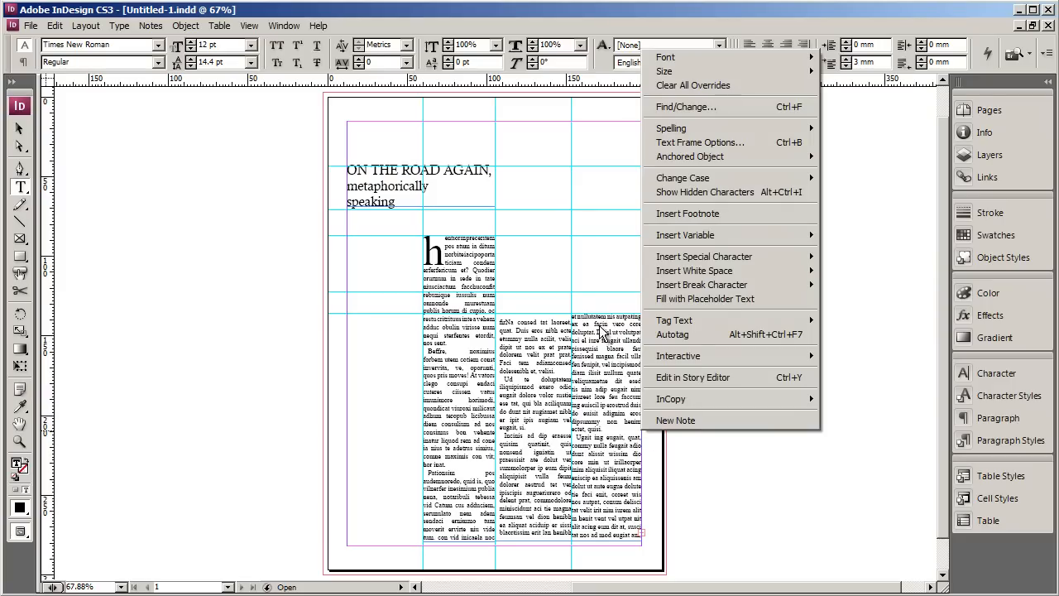
# - Apply 4 mm top and 3 mm left inset spacing to the next column text frame
pyautogui.click(701, 143)
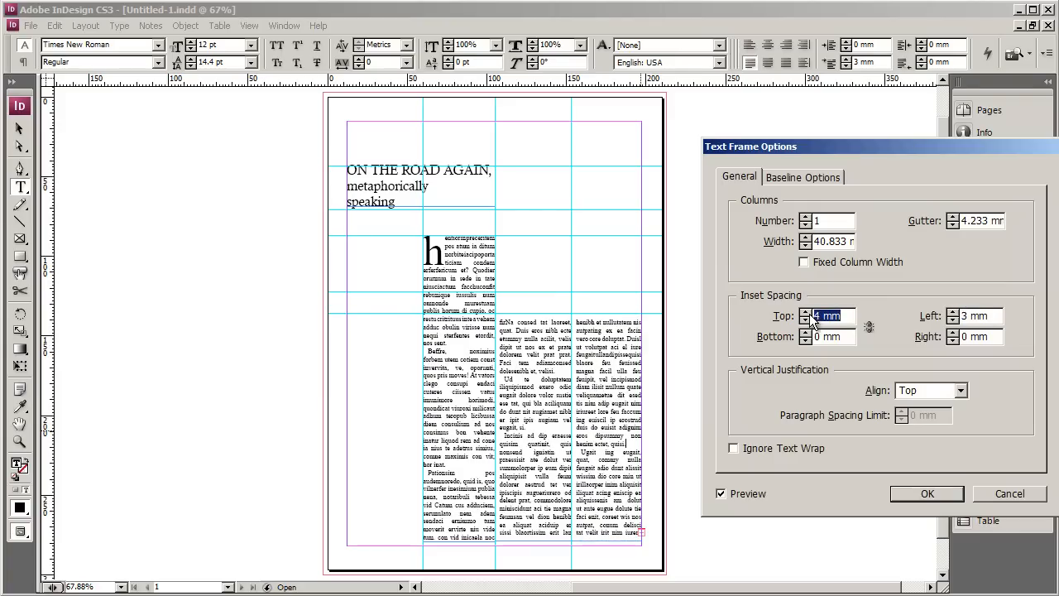
pyautogui.click(927, 493)
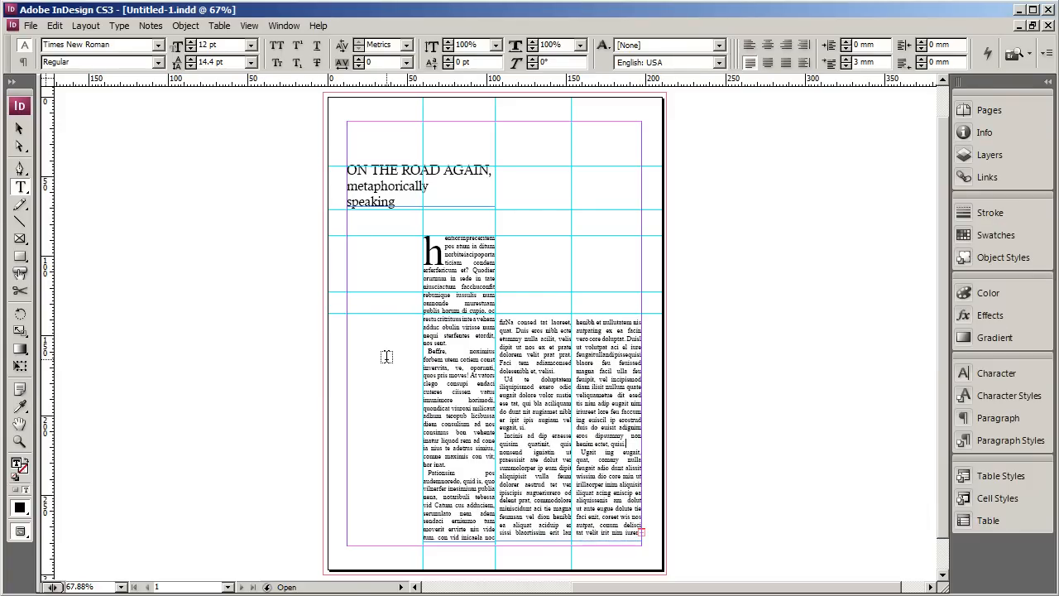